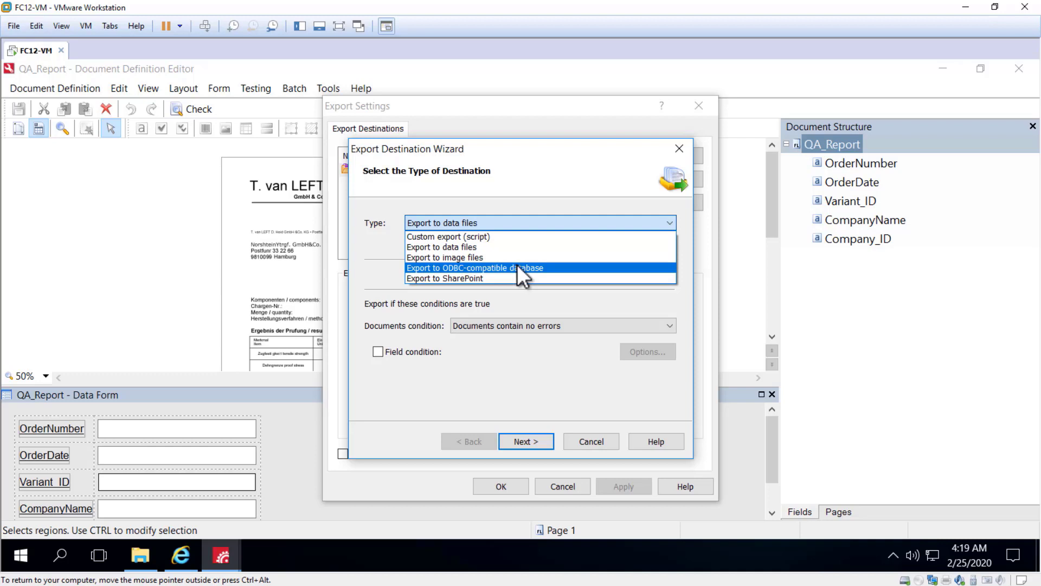
# Target an ODBC-compatible database, keep images in the database, and reach connection setup
pyautogui.click(478, 267)
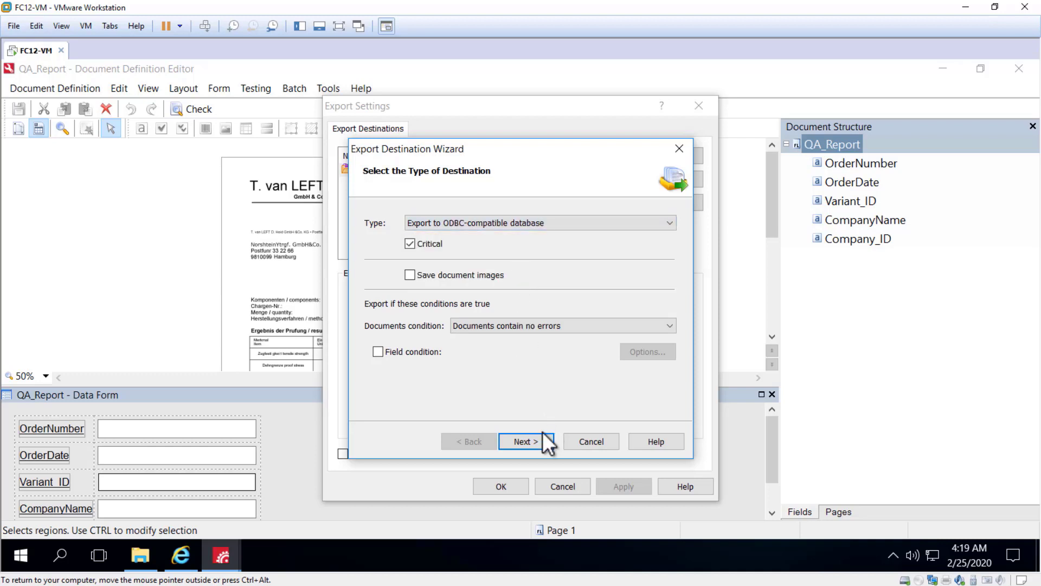
pyautogui.click(526, 442)
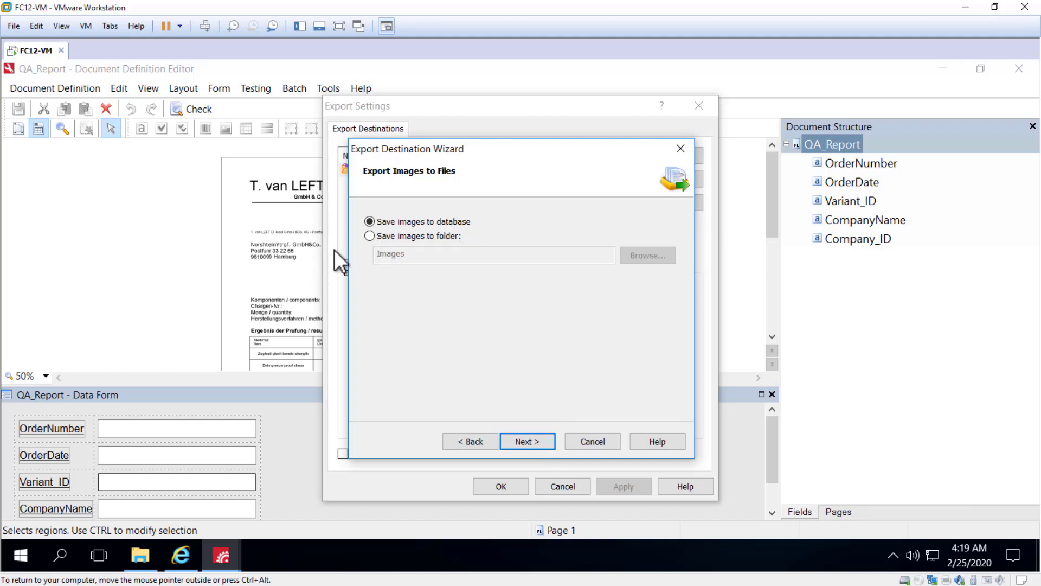
pyautogui.moveTo(525, 411)
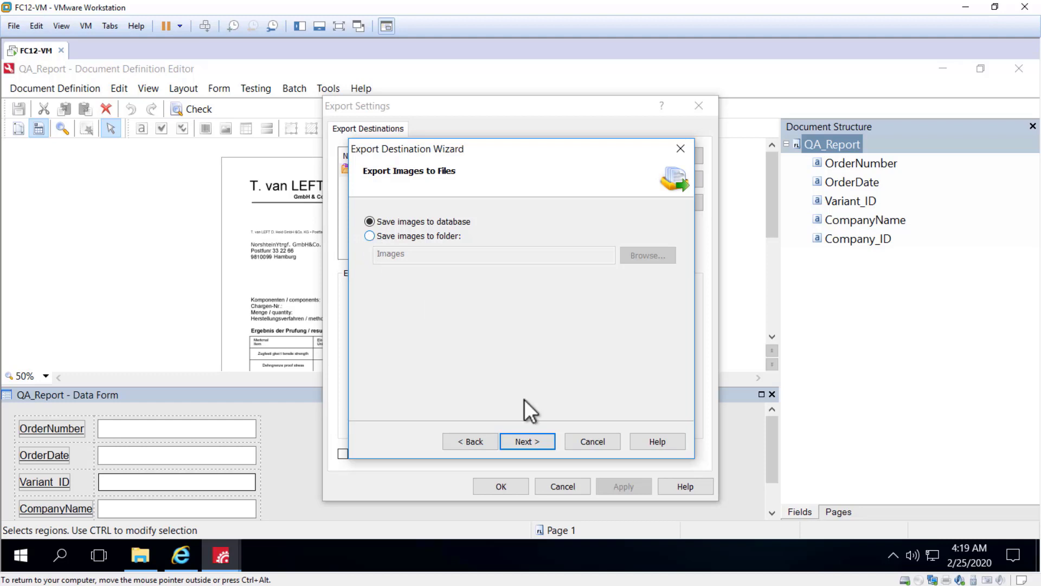
pyautogui.click(527, 441)
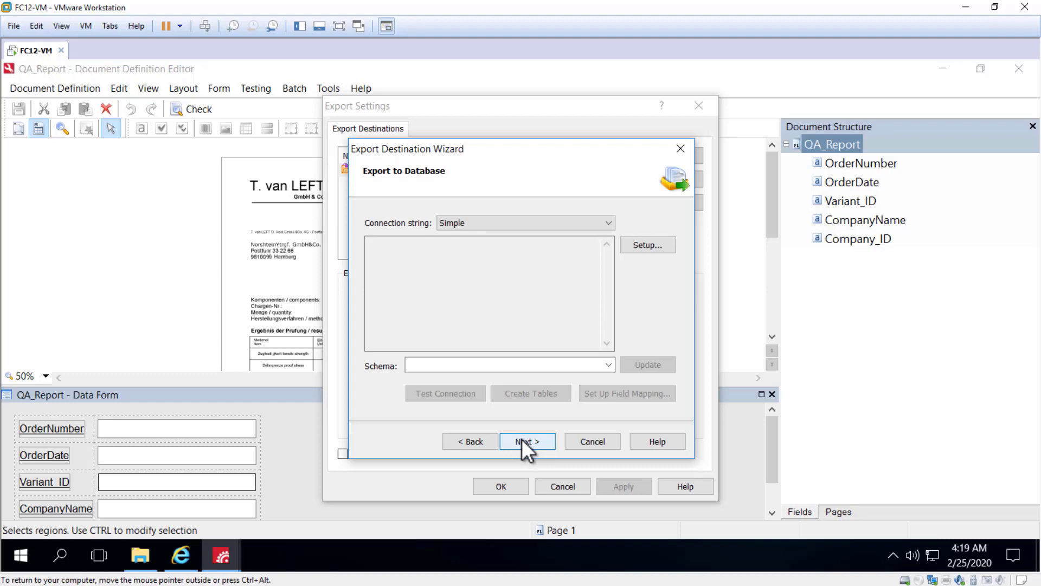
pyautogui.moveTo(575, 249)
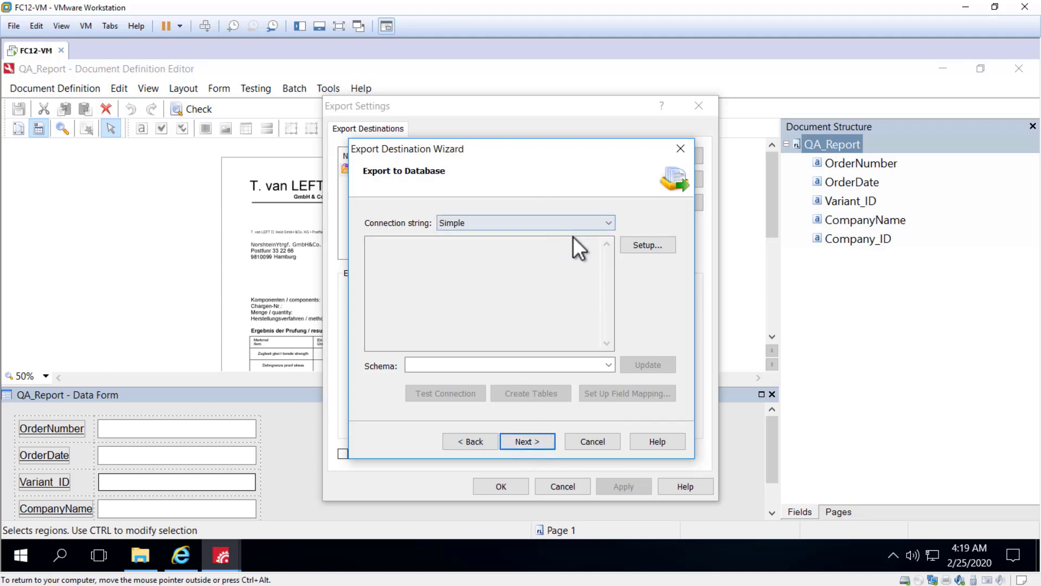
pyautogui.click(648, 245)
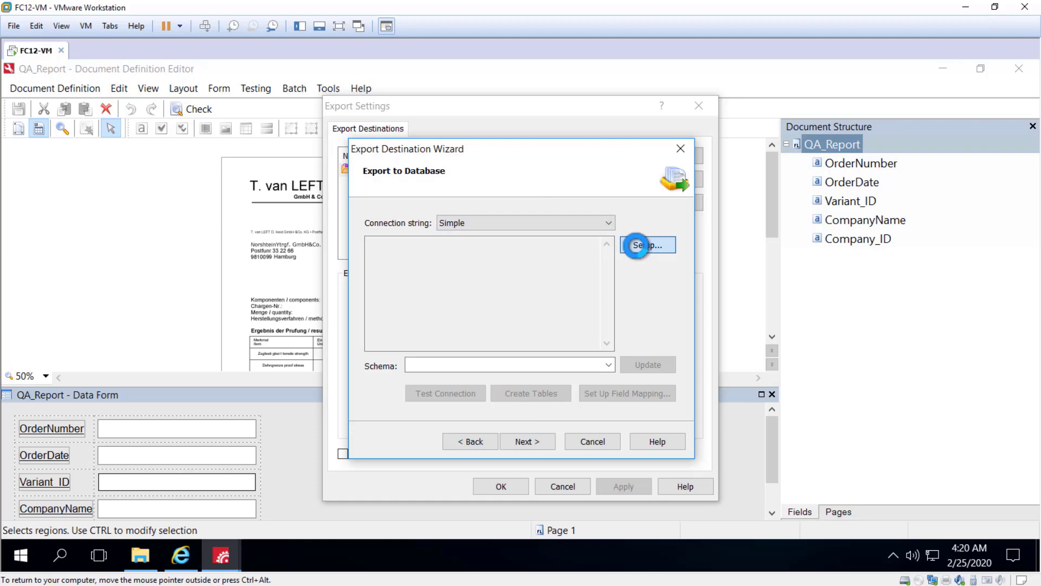
# Choose Microsoft OLE DB Provider for ODBC Drivers and switch to 'Use connection string'
pyautogui.click(648, 246)
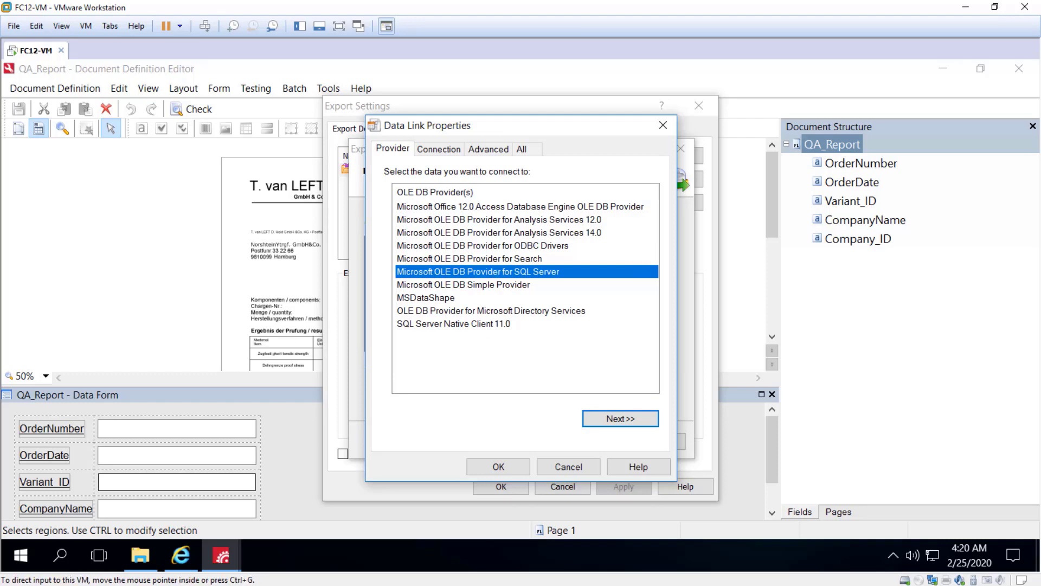
pyautogui.click(491, 245)
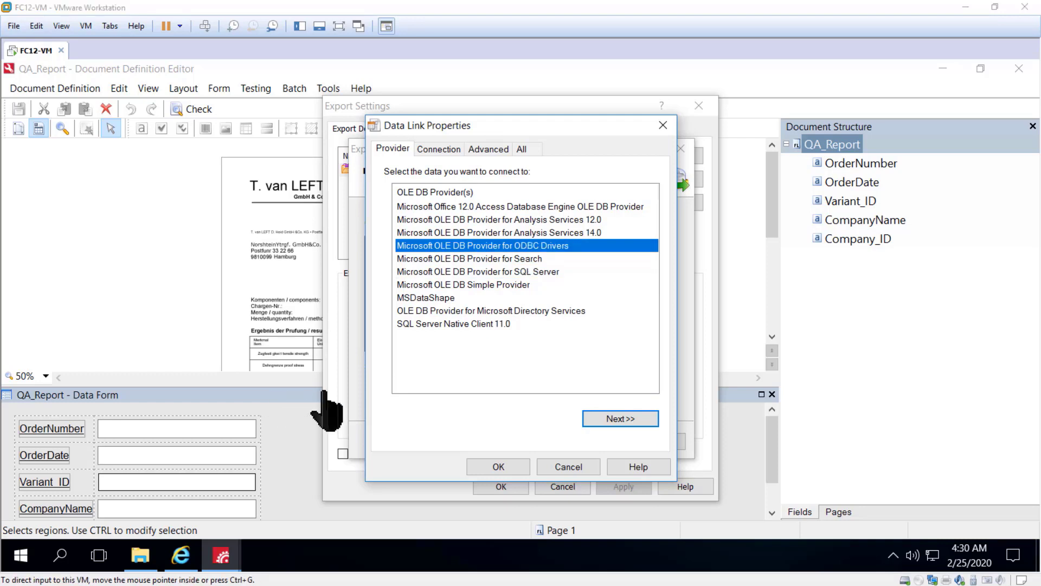
pyautogui.moveTo(404, 417)
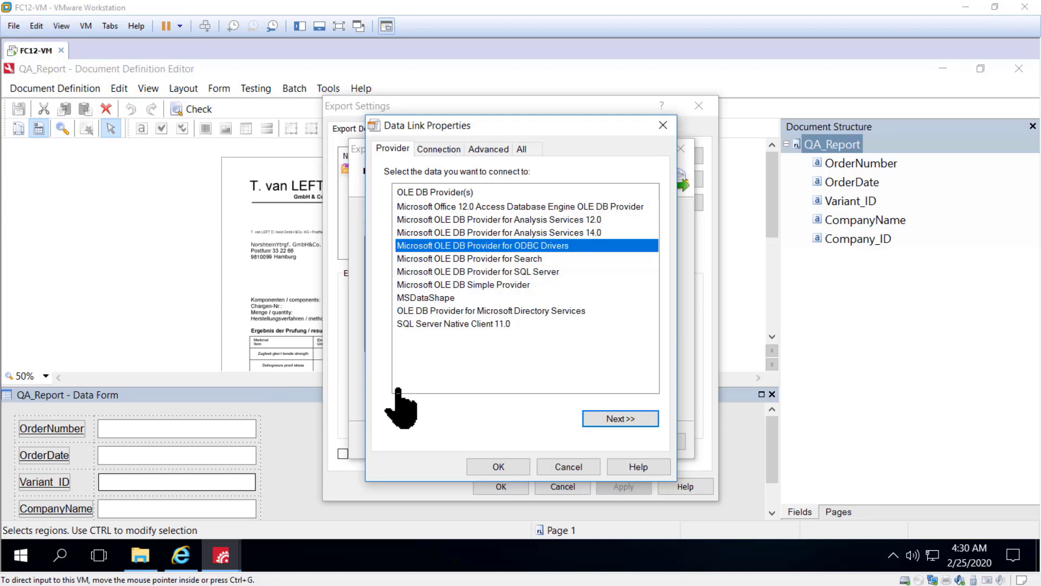
pyautogui.moveTo(418, 273)
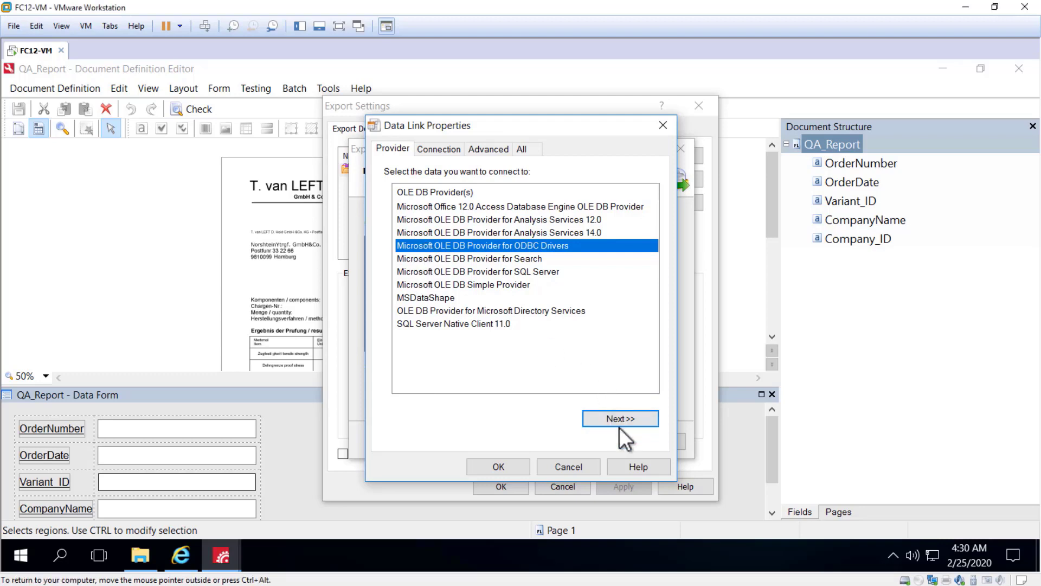
pyautogui.click(621, 419)
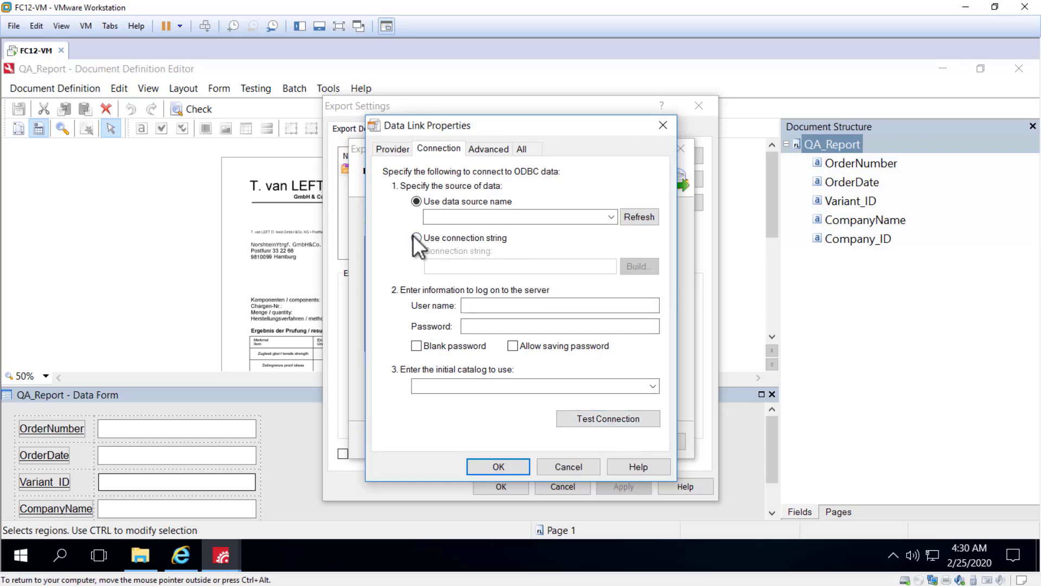
pyautogui.click(415, 238)
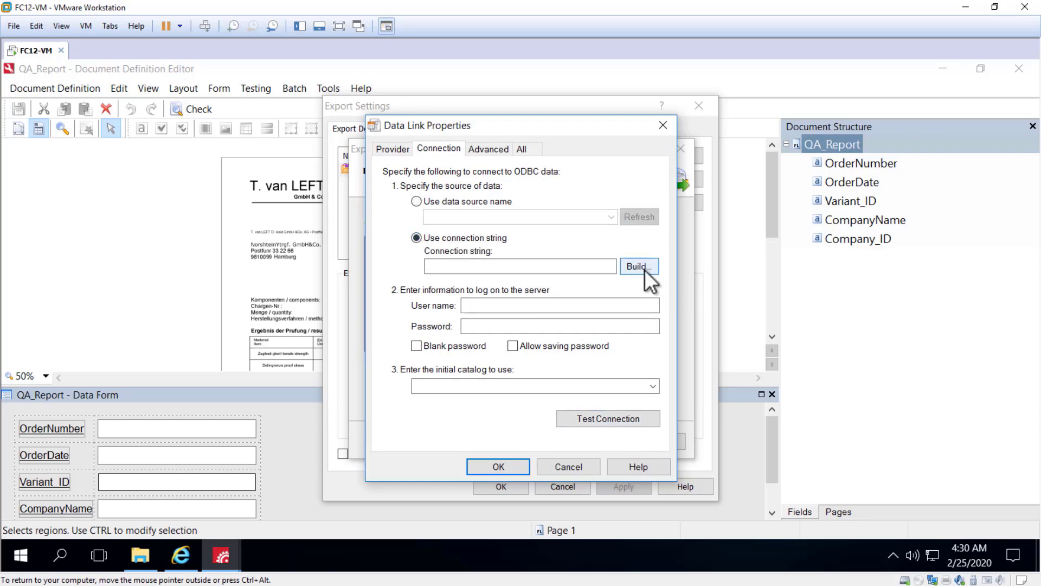
# Build the connection string from De_Ac.dsn and confirm Test Connection succeeds
pyautogui.click(639, 267)
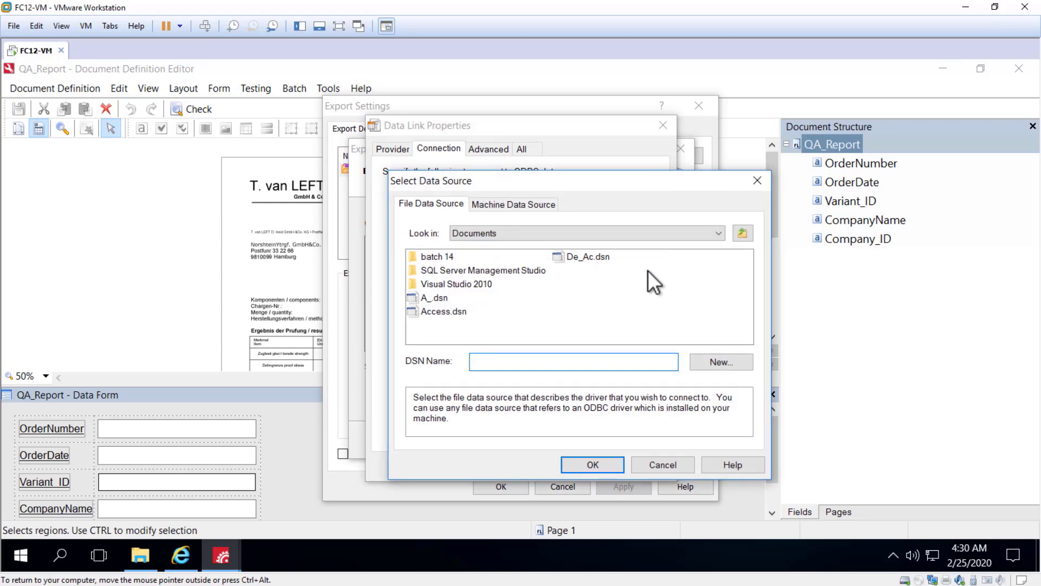
pyautogui.moveTo(568, 283)
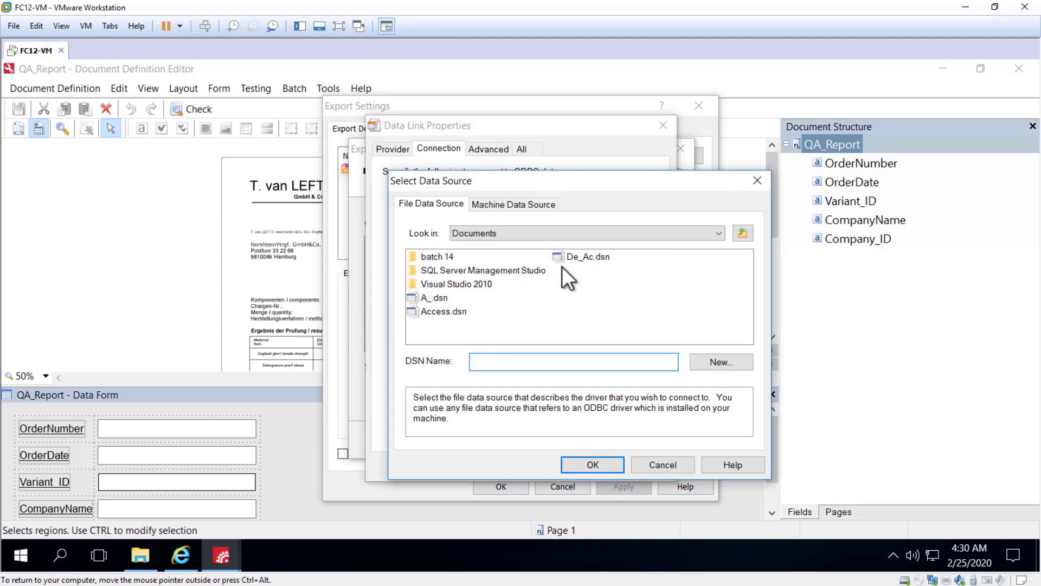
pyautogui.click(584, 257)
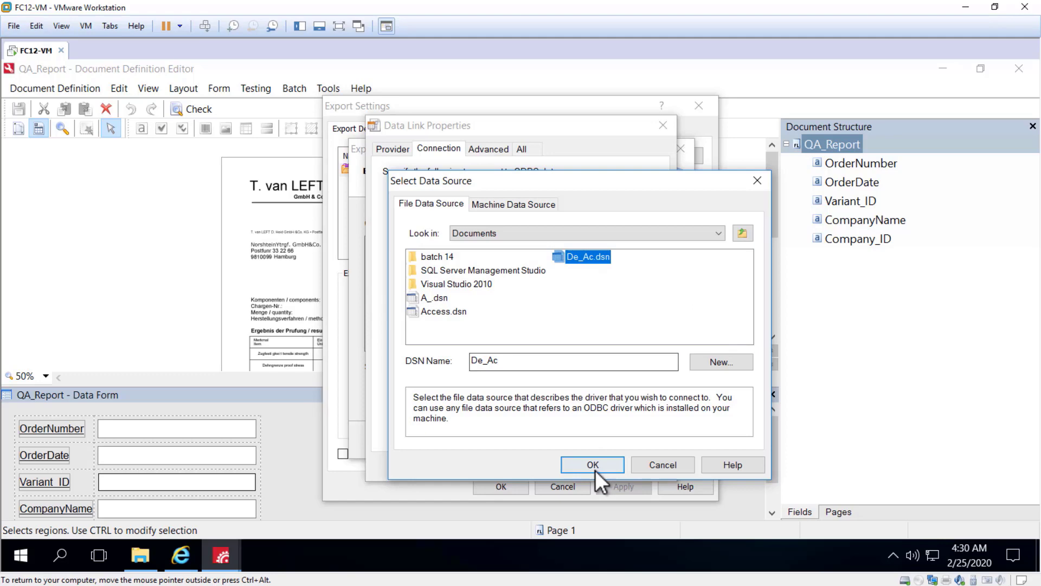
pyautogui.click(593, 464)
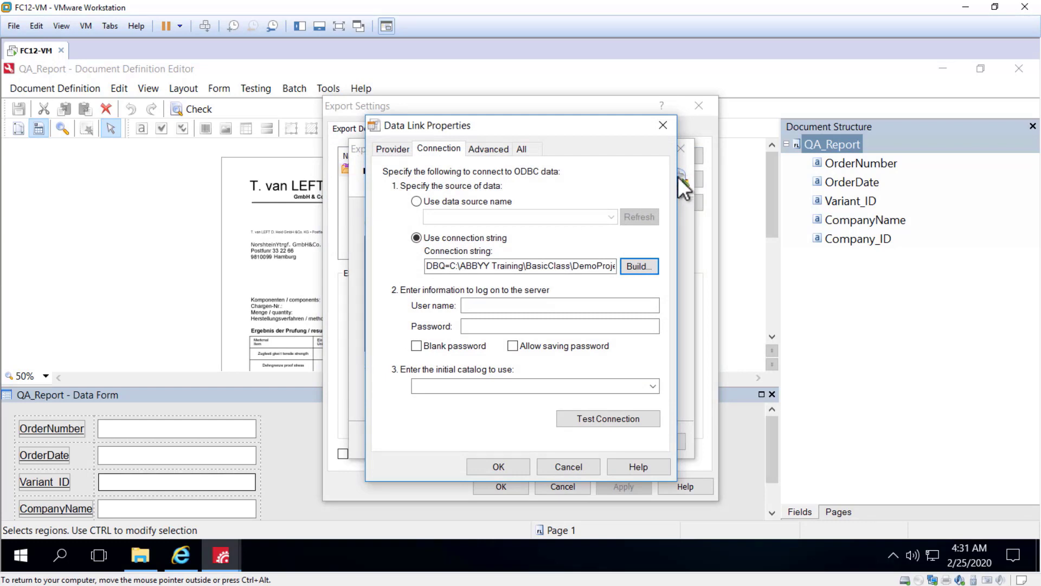
pyautogui.click(607, 418)
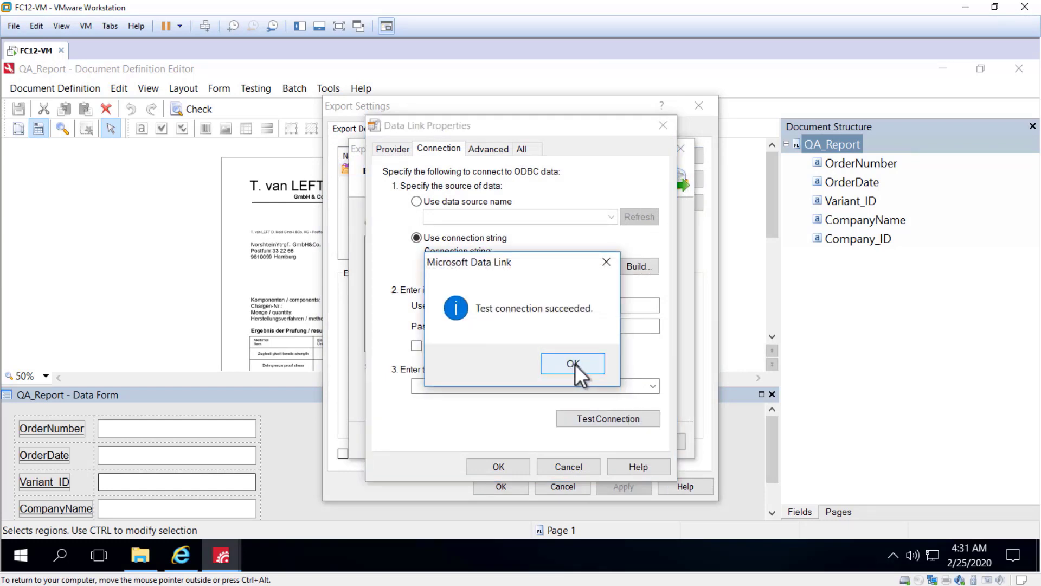
pyautogui.click(573, 364)
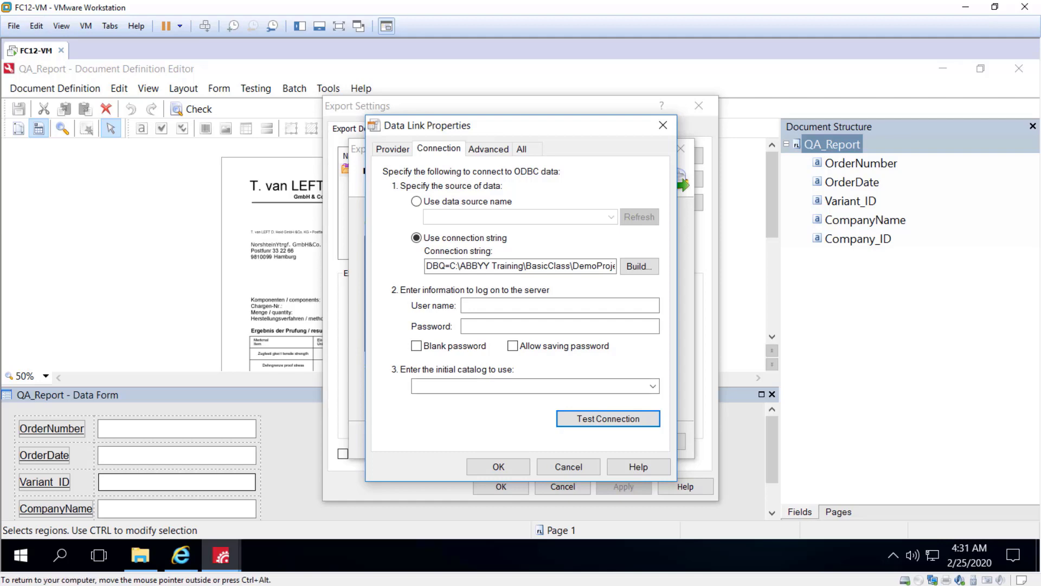
# Accept the Data Link Properties to load the De_Ac connection string into the wizard
pyautogui.click(499, 467)
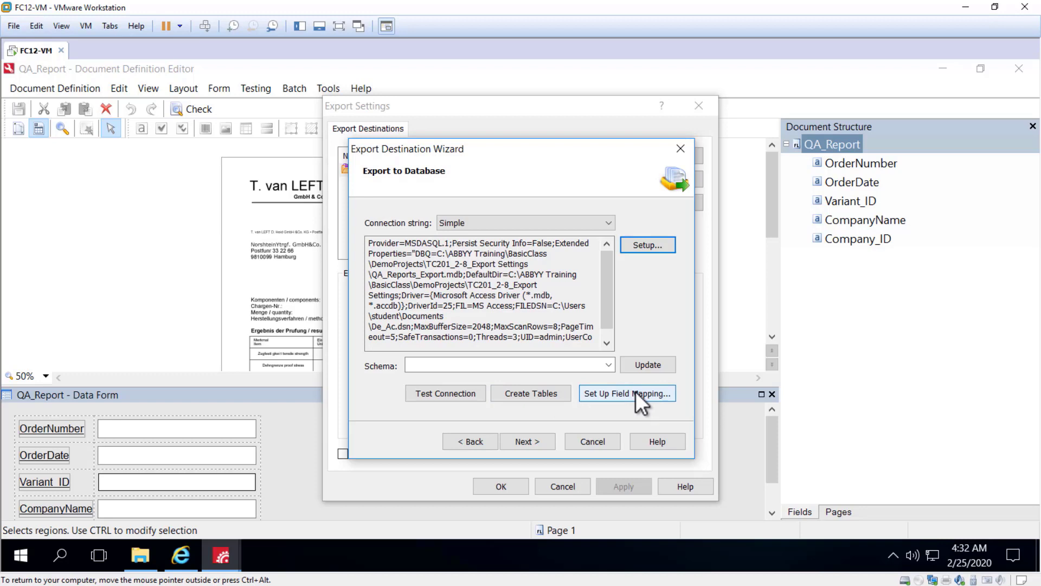
pyautogui.click(628, 393)
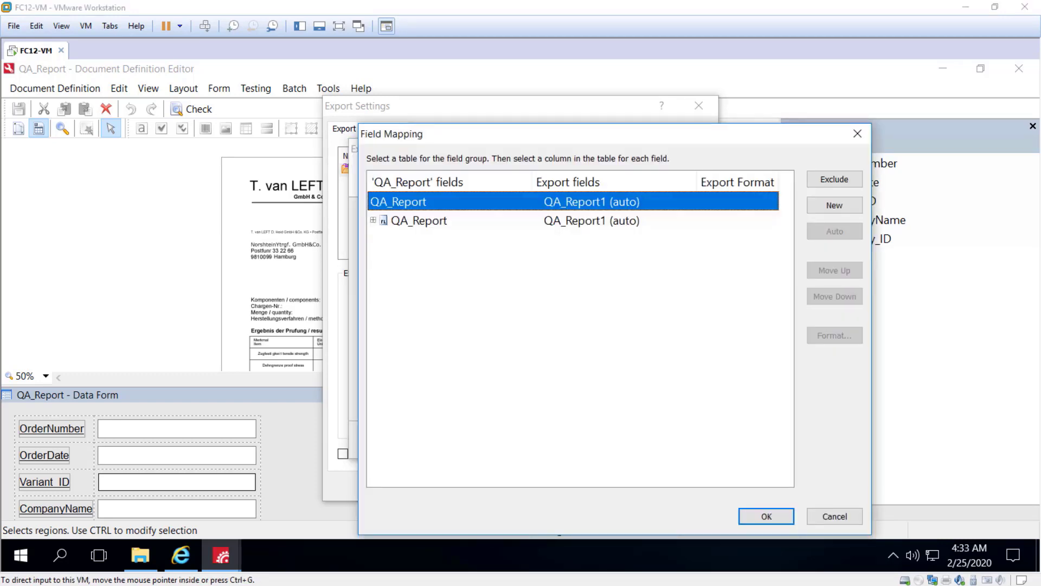
pyautogui.moveTo(367, 239)
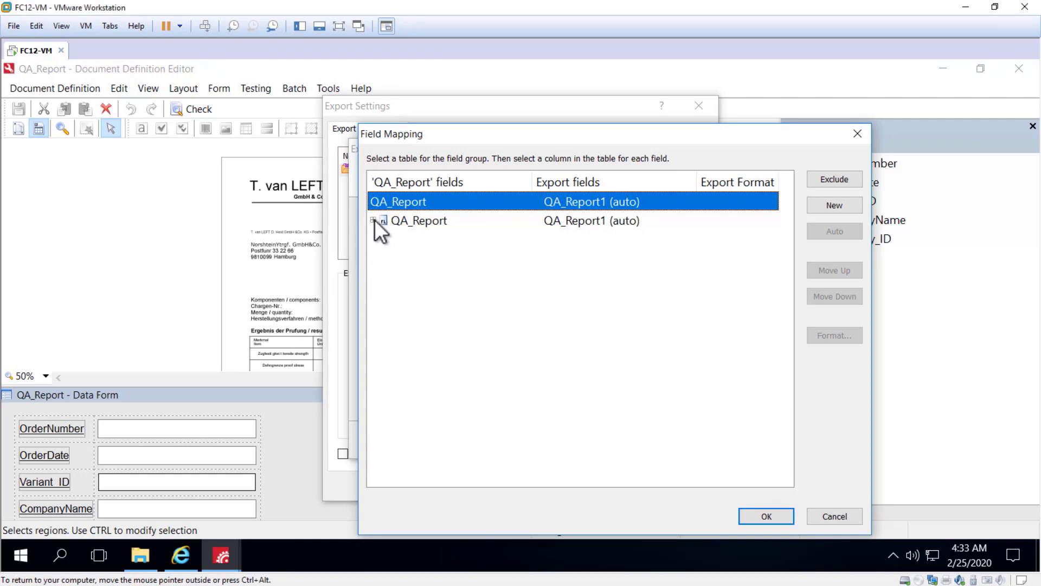
pyautogui.click(372, 221)
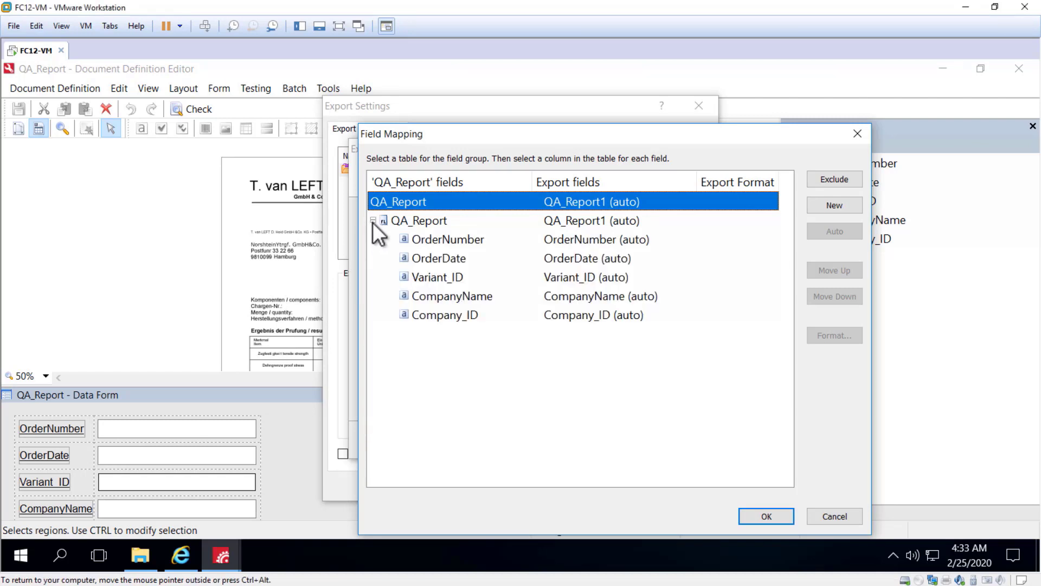
pyautogui.moveTo(488, 264)
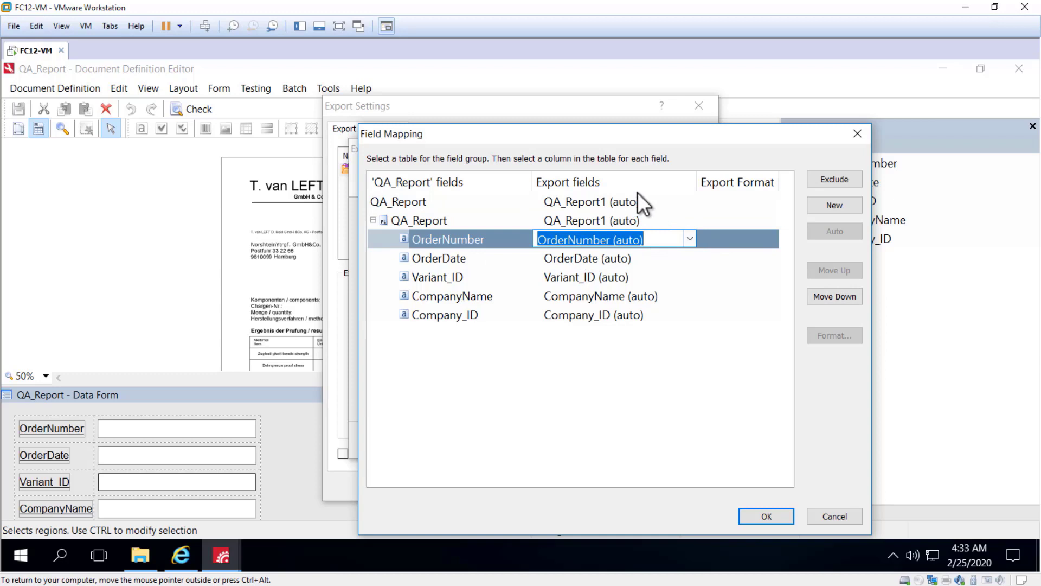
pyautogui.click(686, 201)
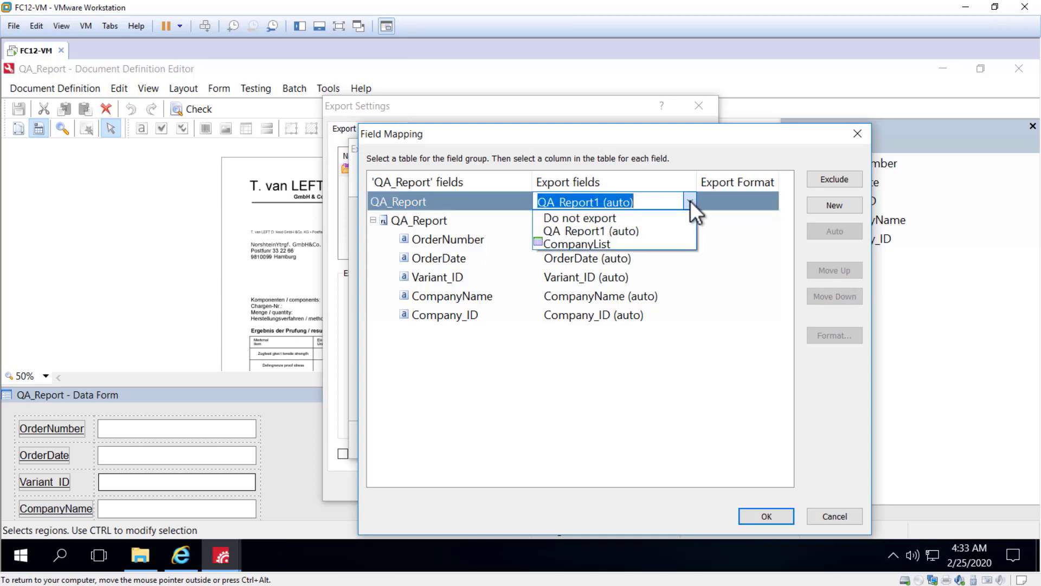
pyautogui.moveTo(564, 252)
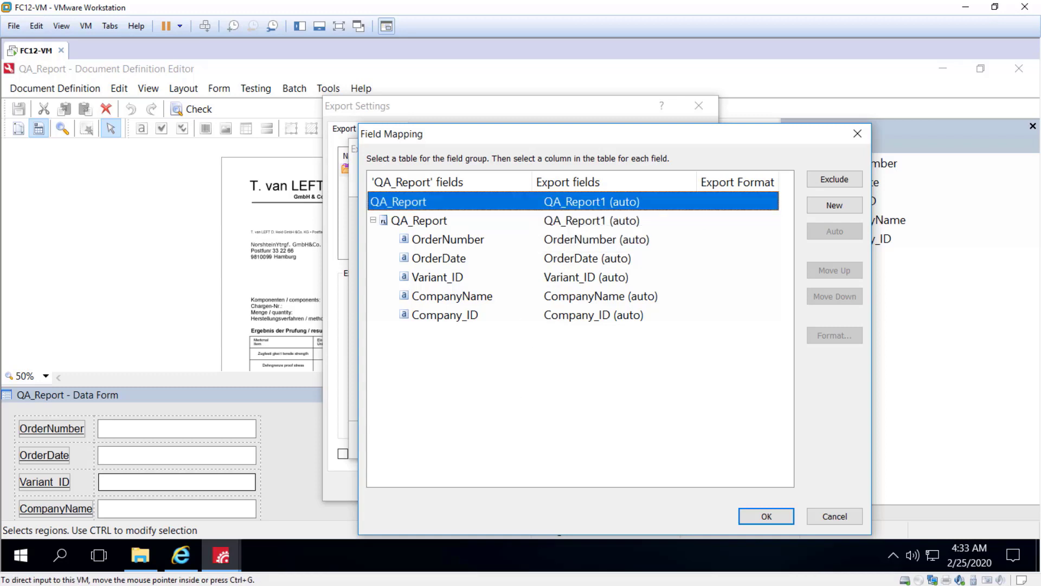
pyautogui.moveTo(503, 277)
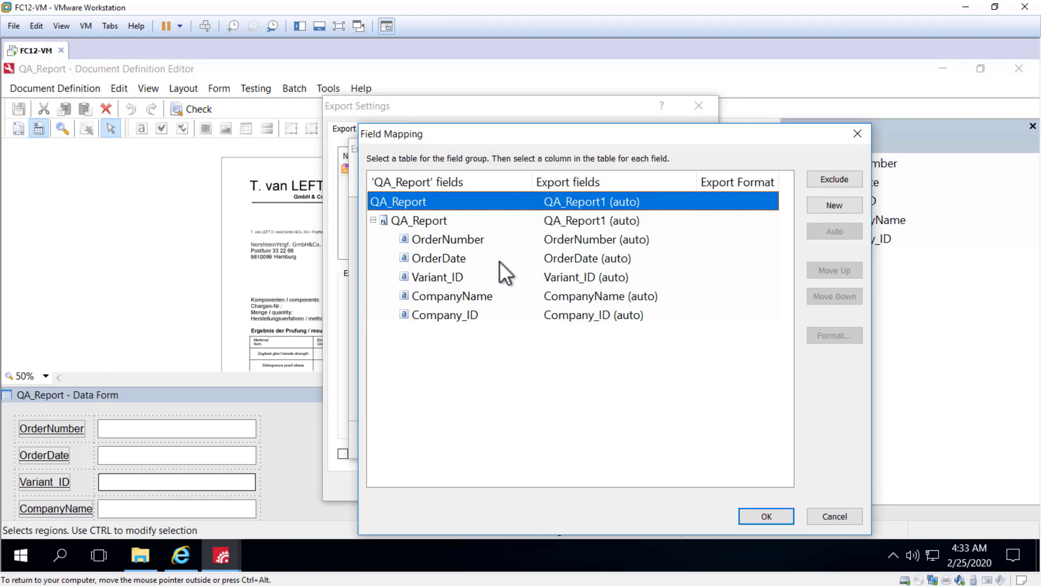
pyautogui.moveTo(505, 272)
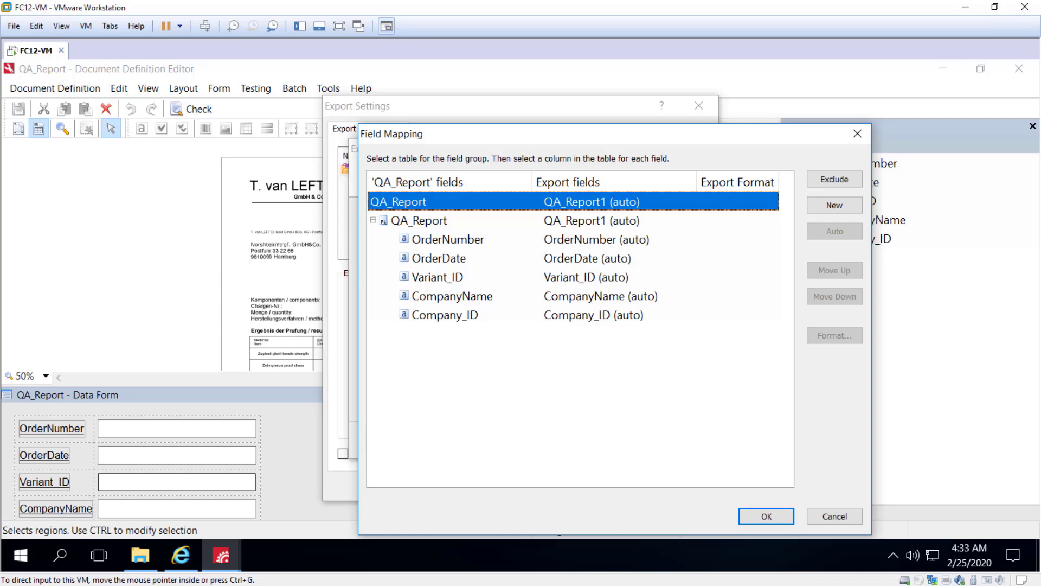
pyautogui.moveTo(668, 442)
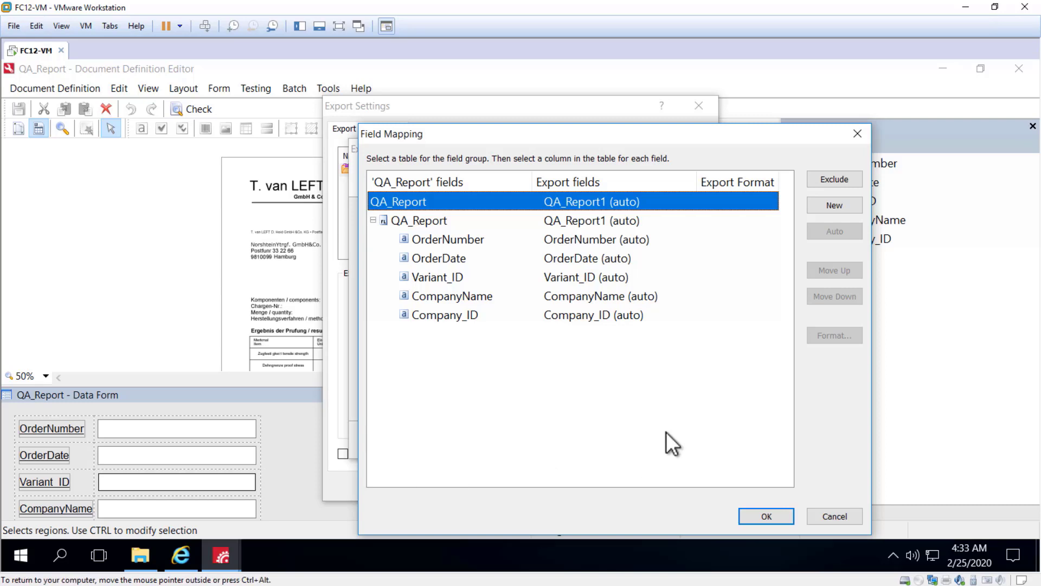
pyautogui.moveTo(714, 355)
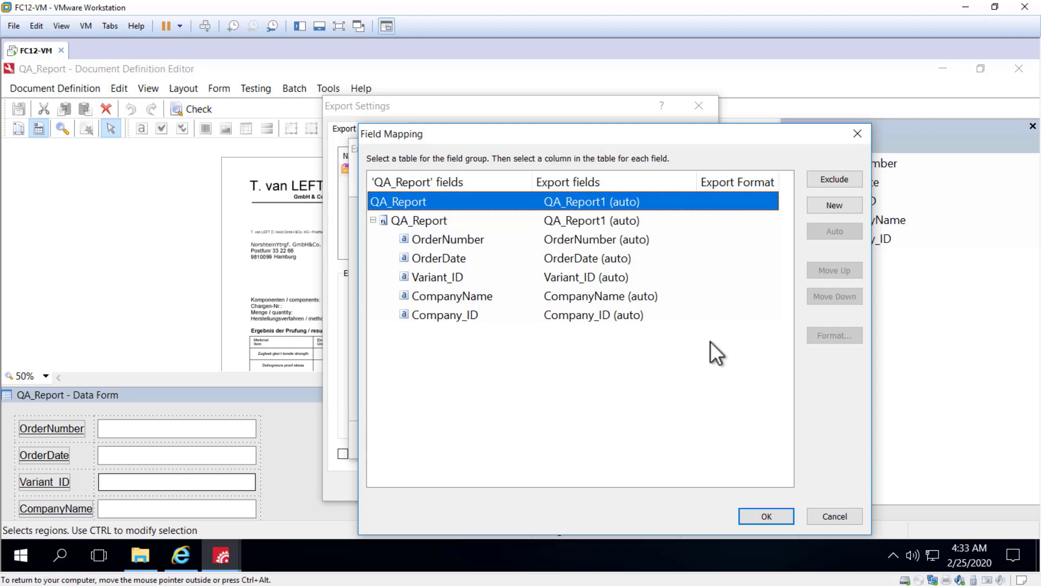
pyautogui.moveTo(683, 304)
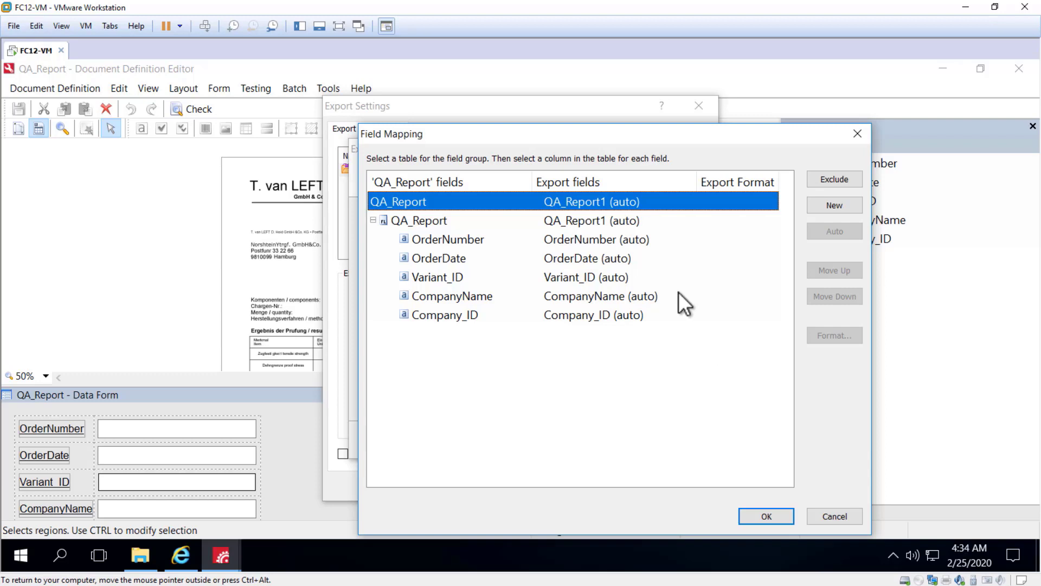
pyautogui.moveTo(617, 284)
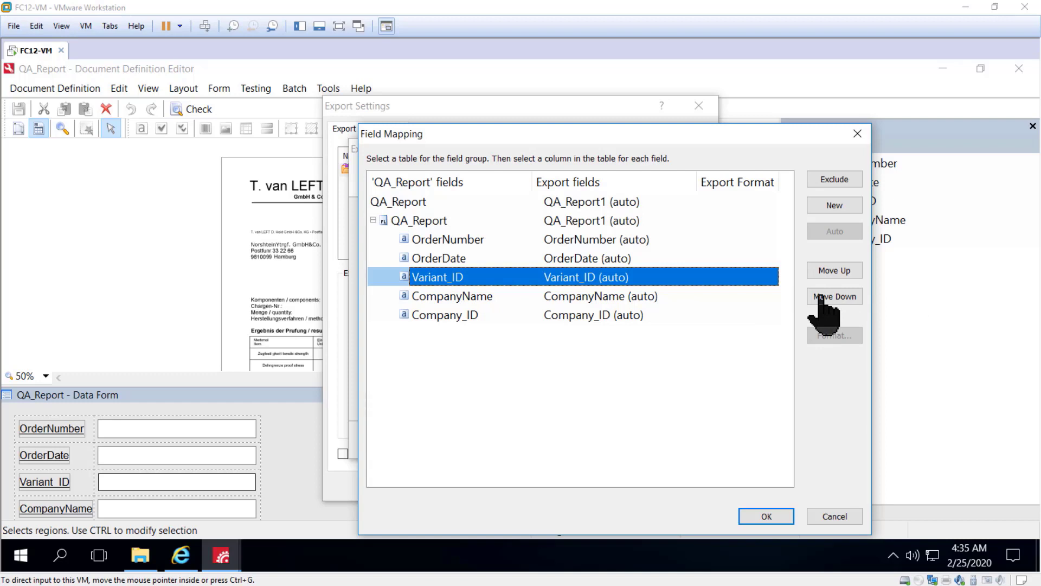
pyautogui.moveTo(803, 319)
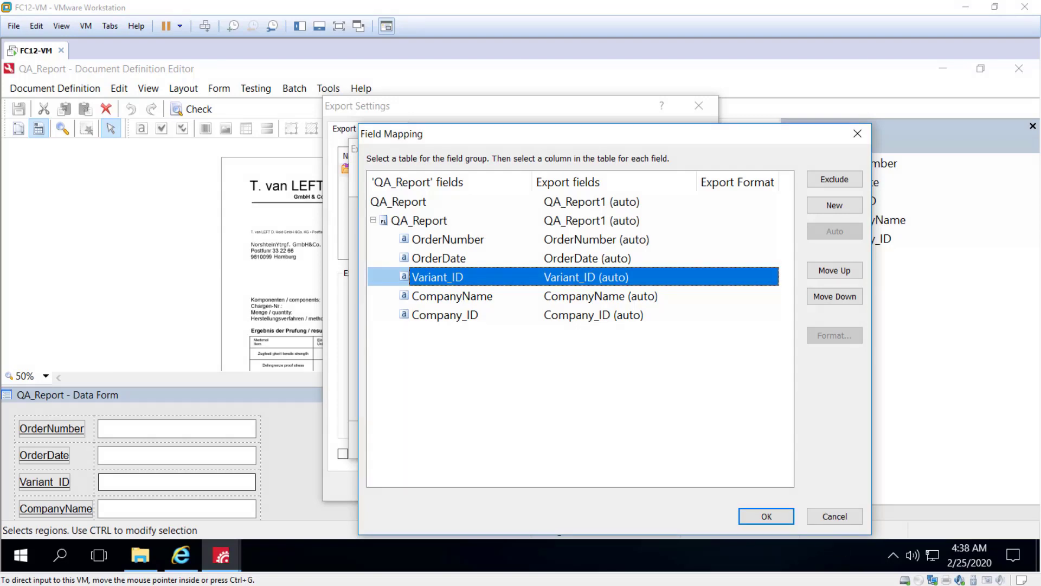
# Close Field Mapping with the mapping unchanged and return to Export to Database
pyautogui.click(766, 516)
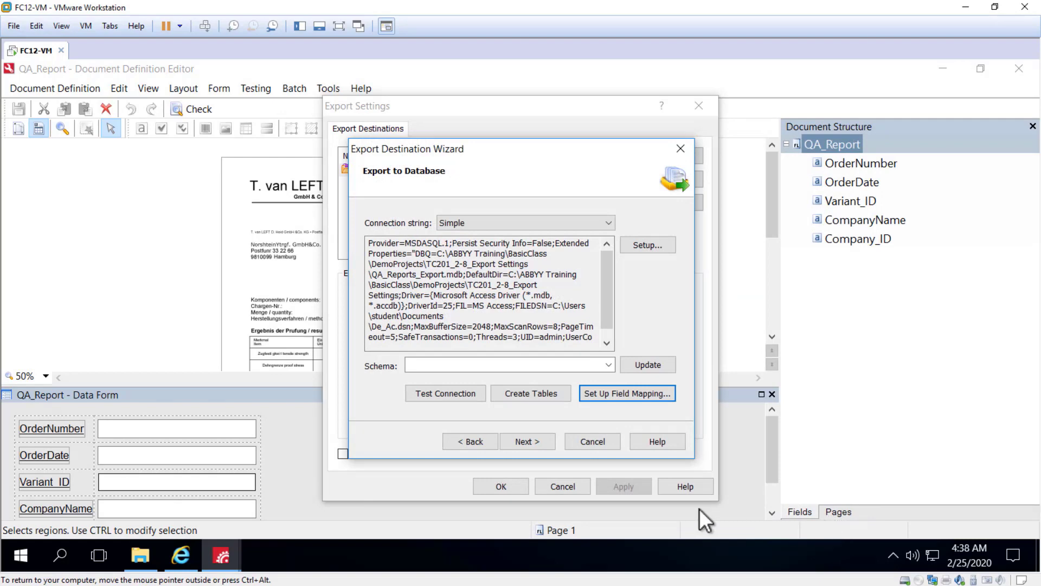
# Leave the database export and start a Custom export (script) destination
pyautogui.click(593, 442)
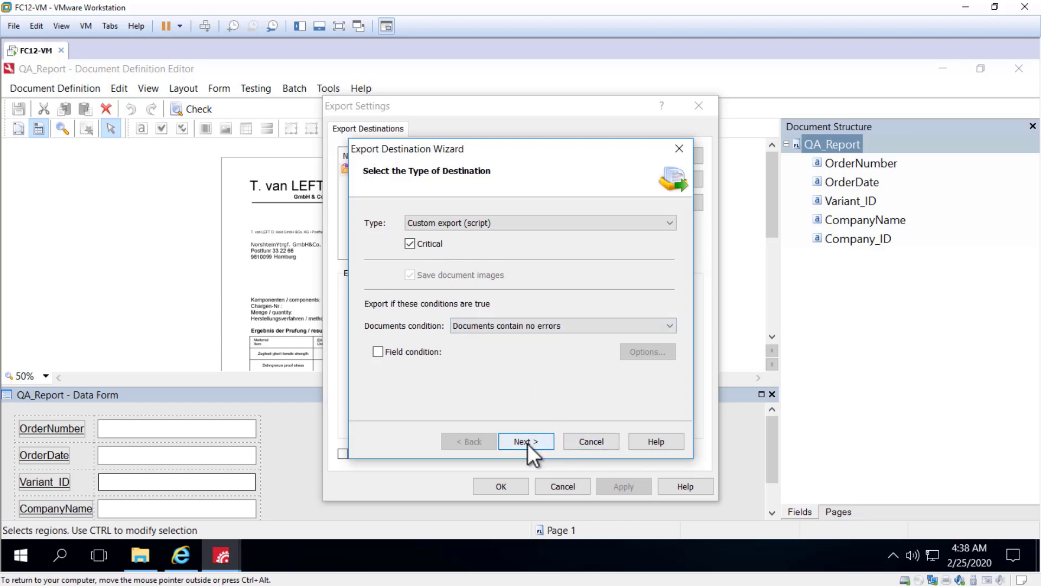
pyautogui.click(526, 442)
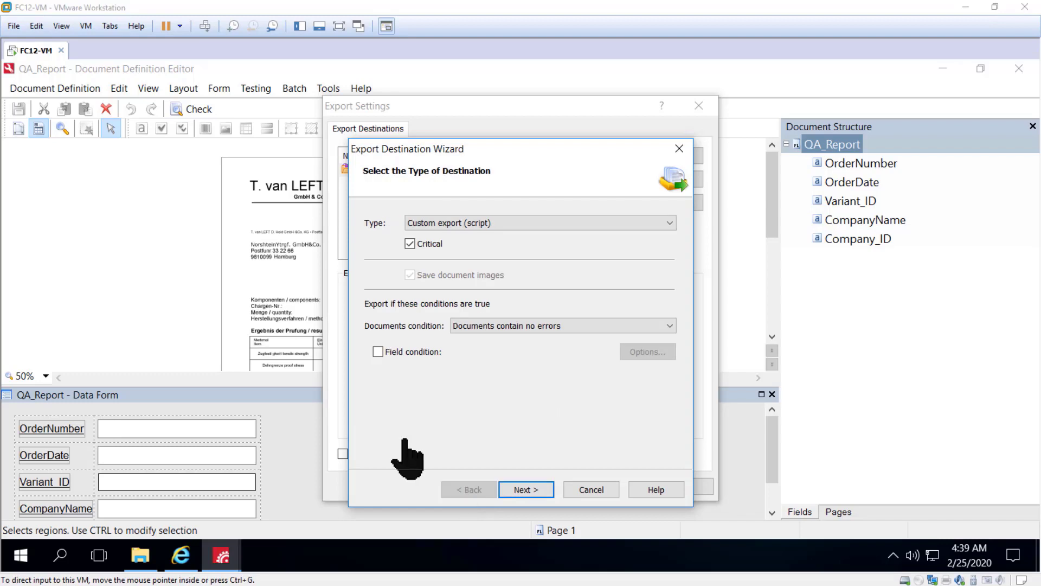
pyautogui.moveTo(497, 261)
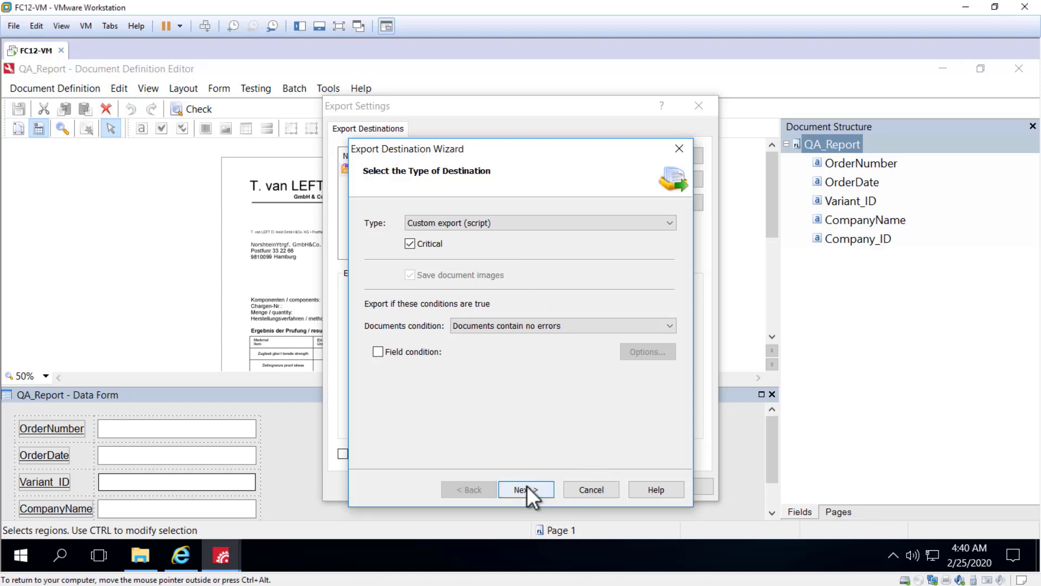
# Reach the Script Export page and open the empty JScript script in the Script Editor
pyautogui.click(526, 489)
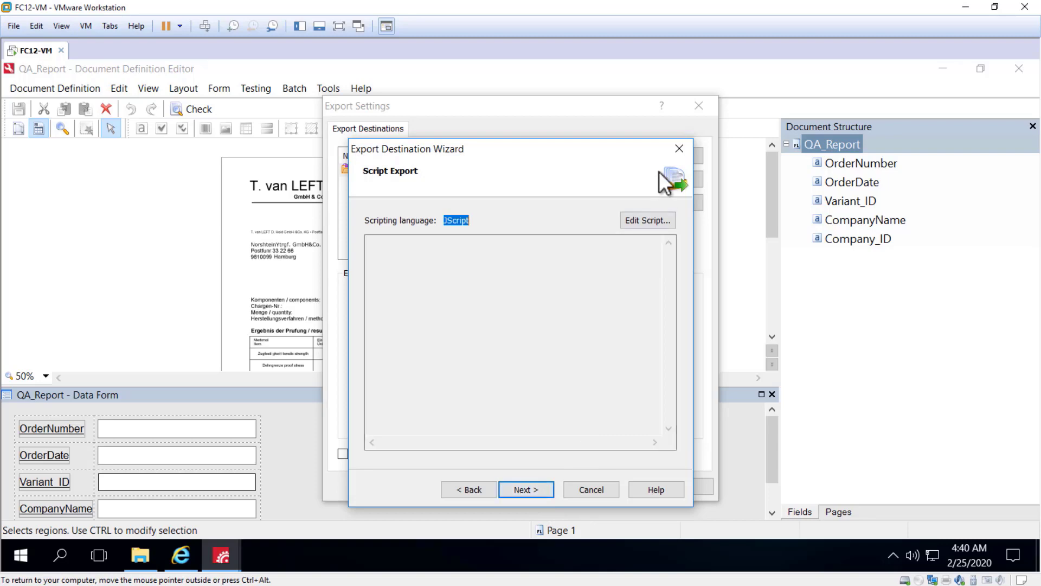
pyautogui.click(648, 220)
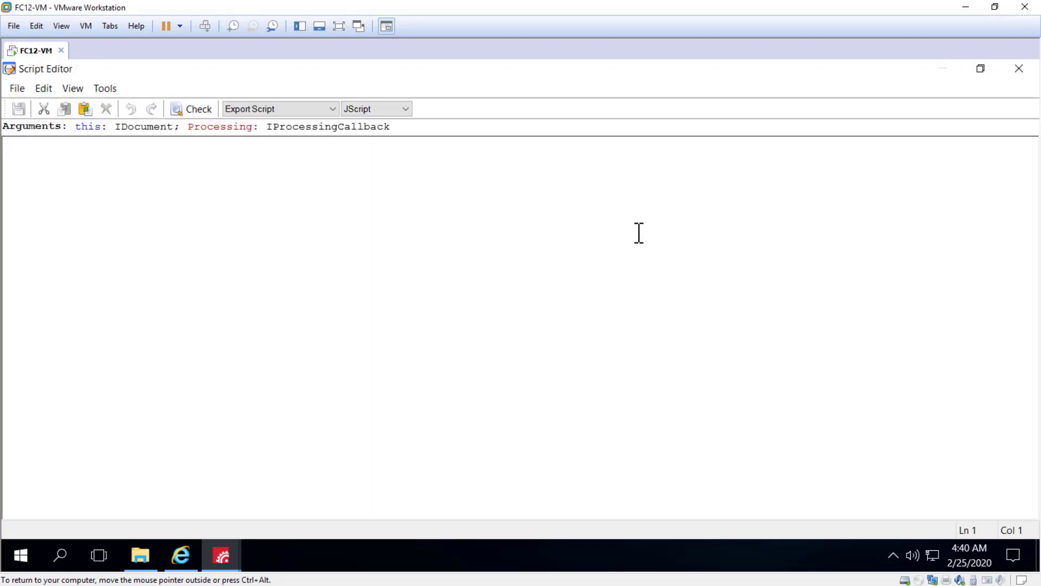
# Show the scripting languages in the JScript dropdown on the Script Editor toolbar
pyautogui.click(404, 109)
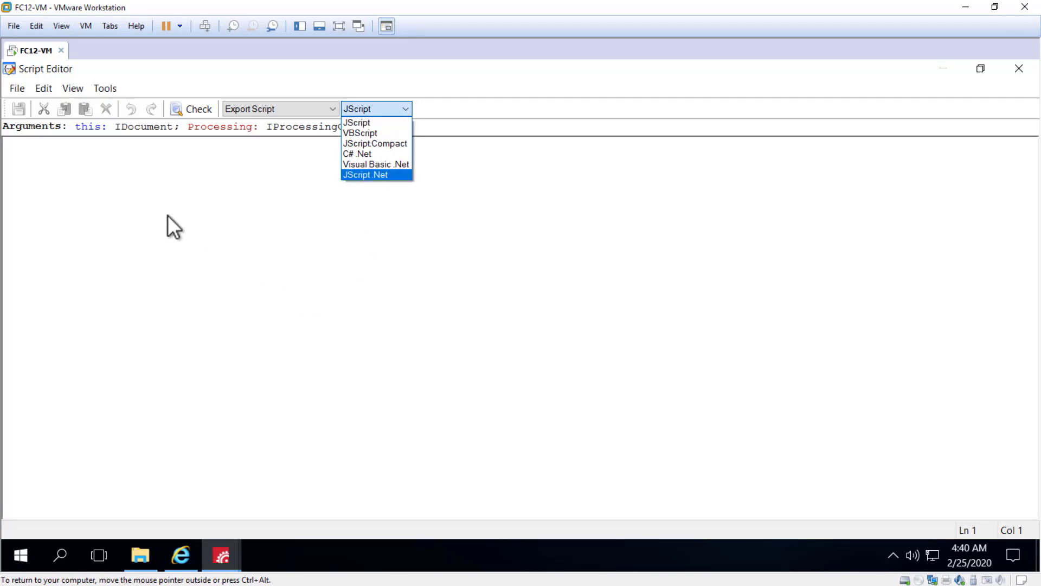
pyautogui.moveTo(173, 224)
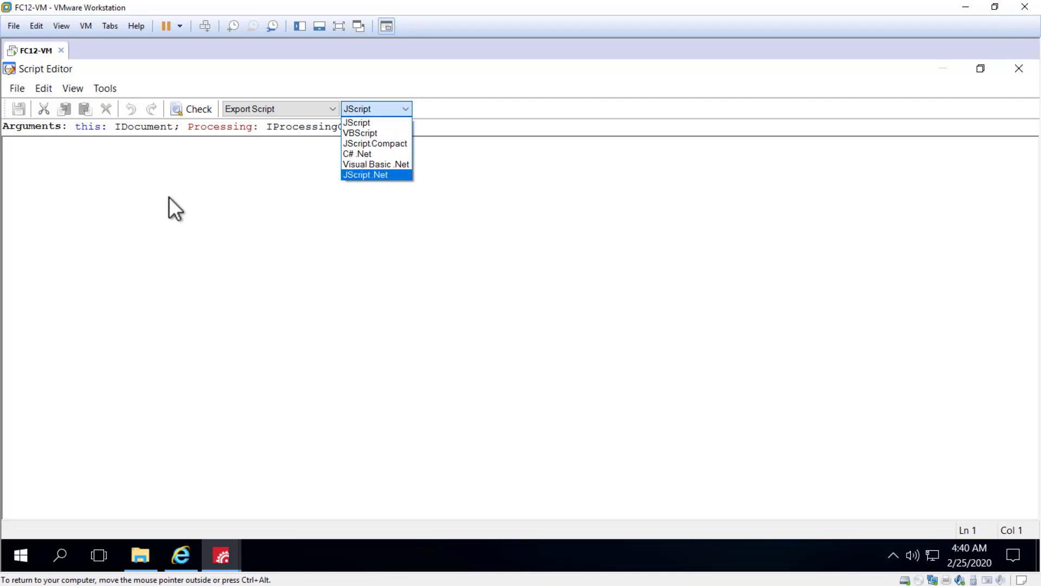
pyautogui.moveTo(166, 195)
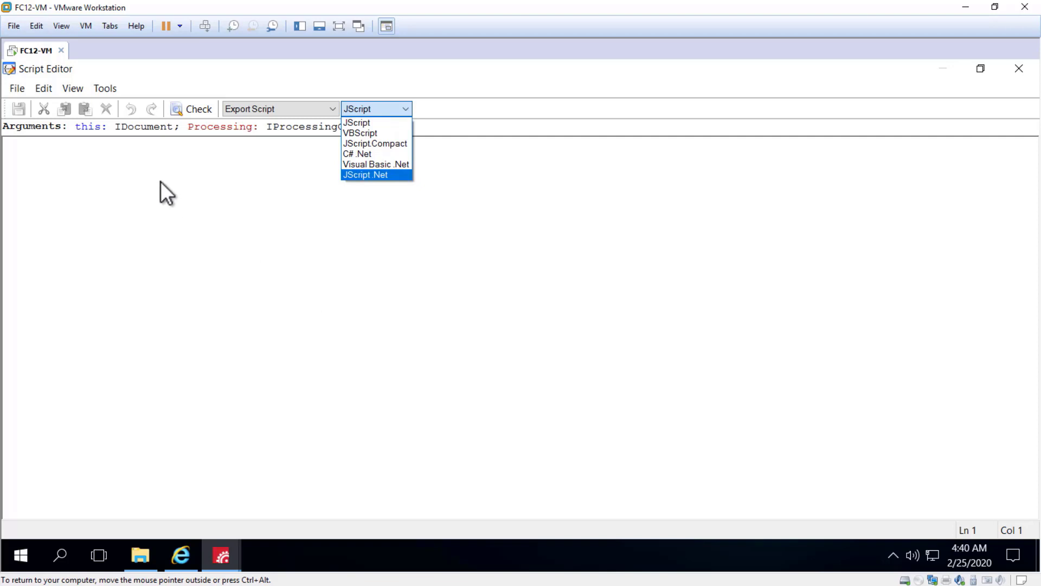
pyautogui.moveTo(189, 240)
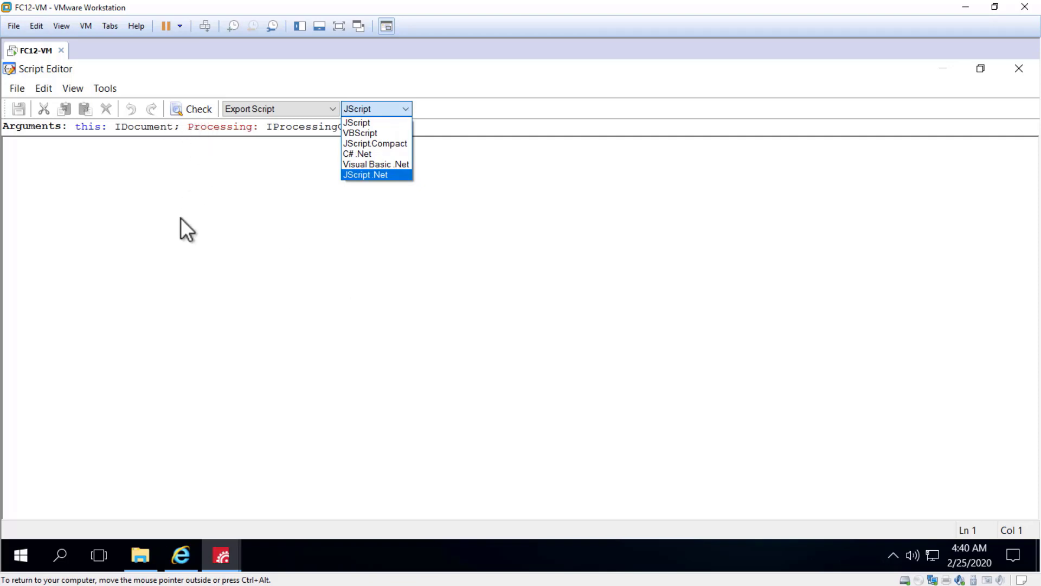